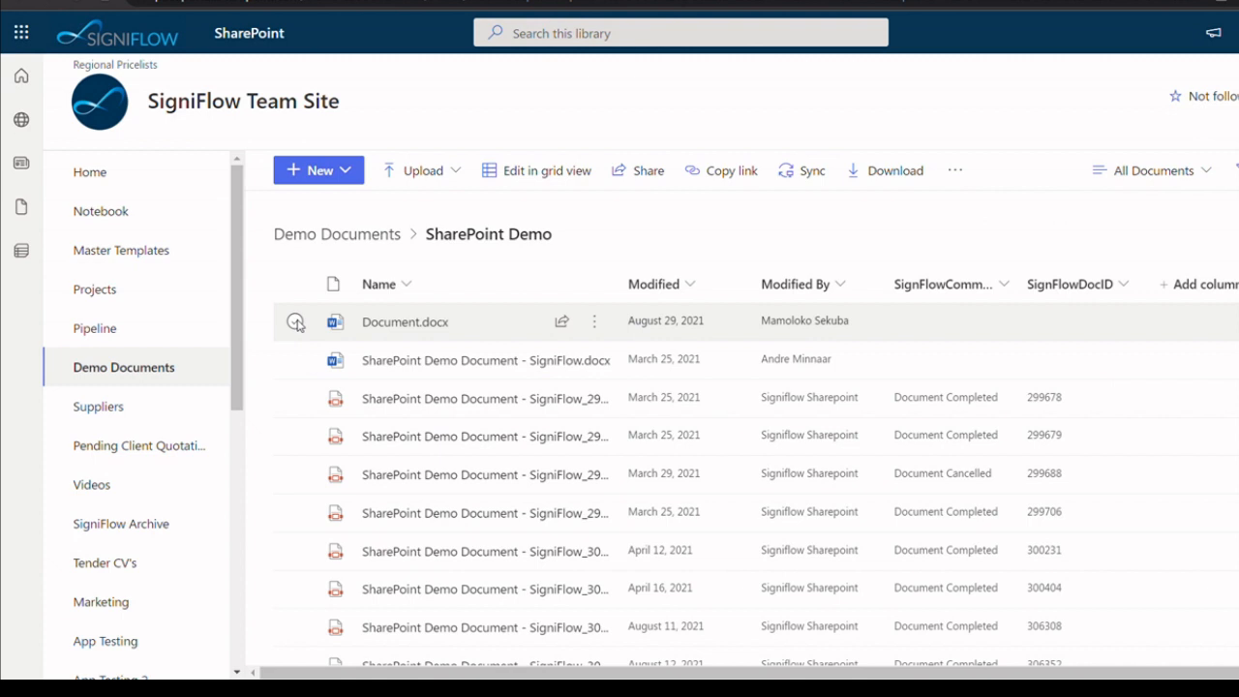
Deselect Document.docx and open Version history for the PDF with ID 299678.
{"action": "left_click", "coordinate": [294, 320]}
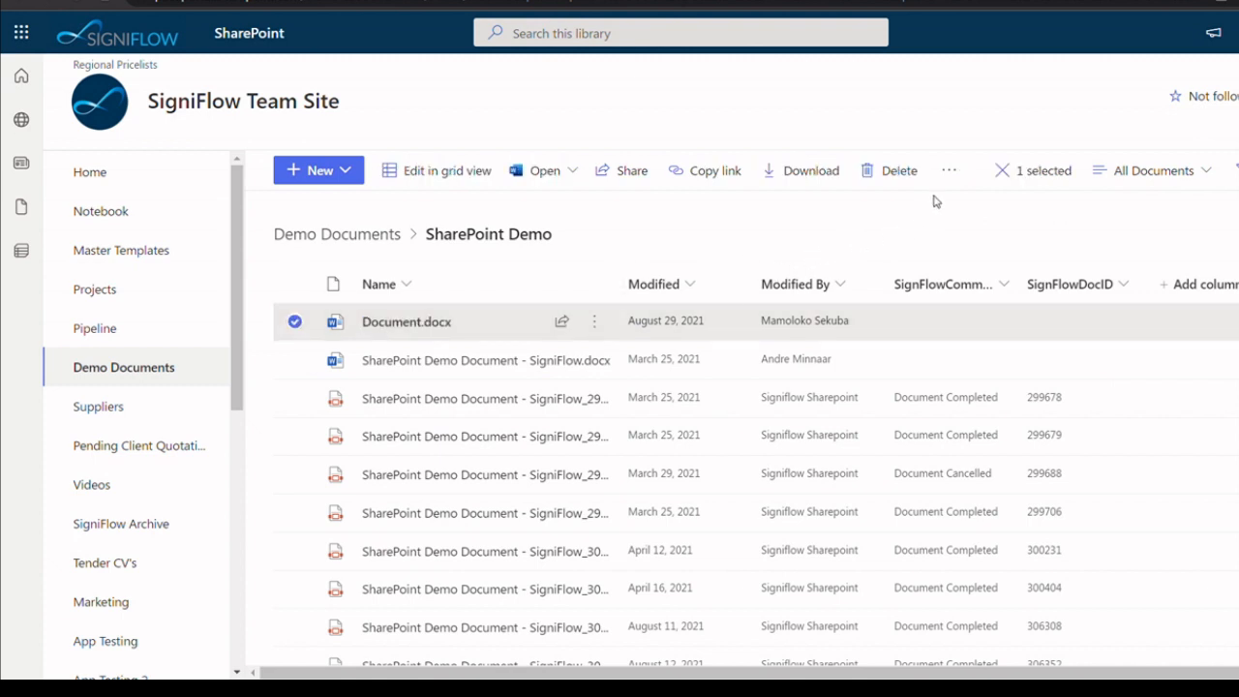
{"action": "left_click", "coordinate": [948, 170]}
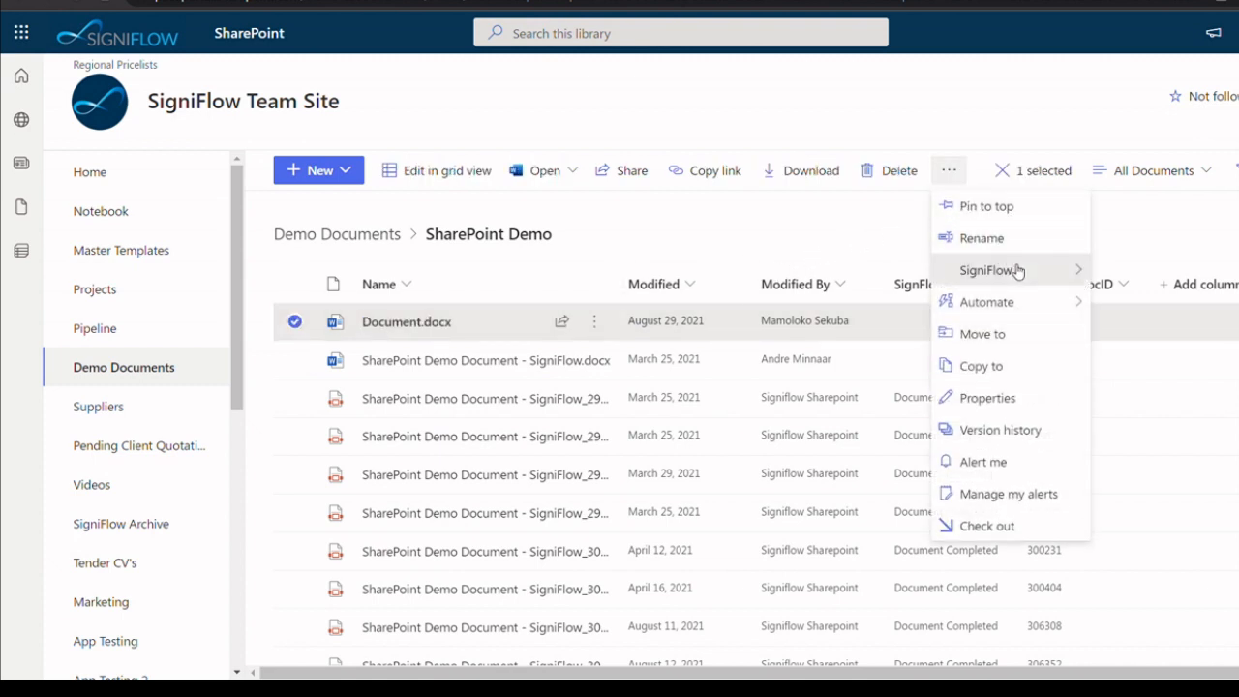
{"action": "mouse_move", "coordinate": [987, 270]}
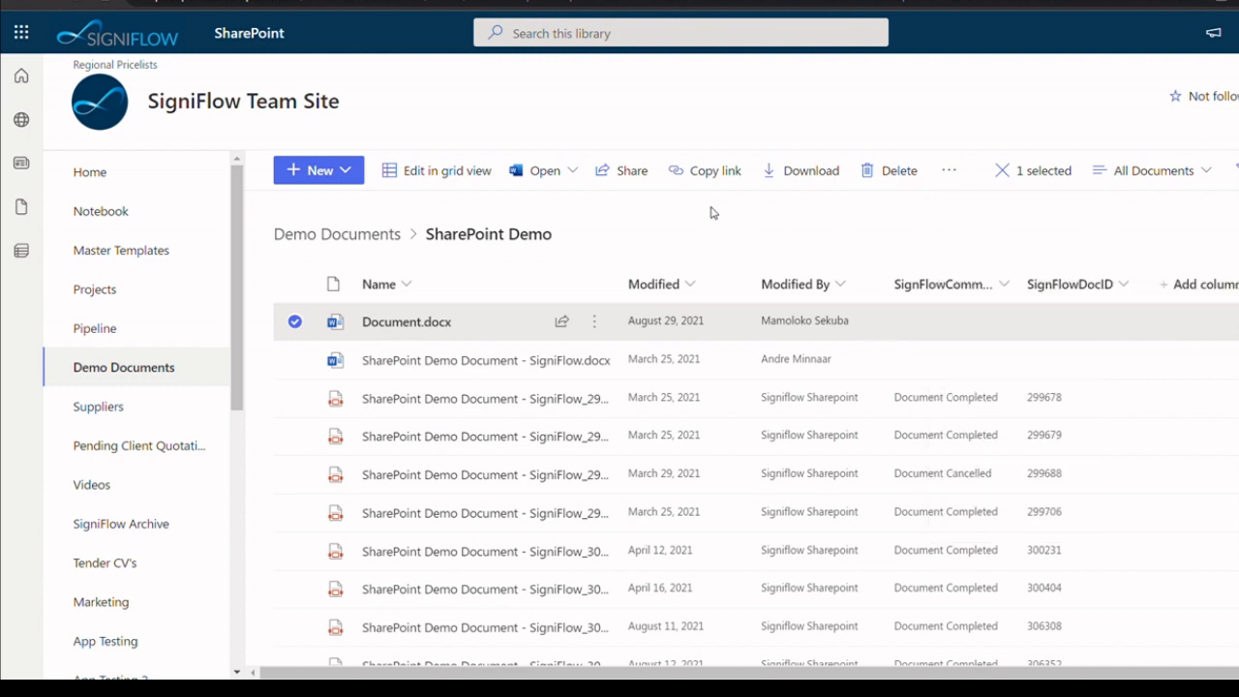
{"action": "left_click", "coordinate": [294, 320]}
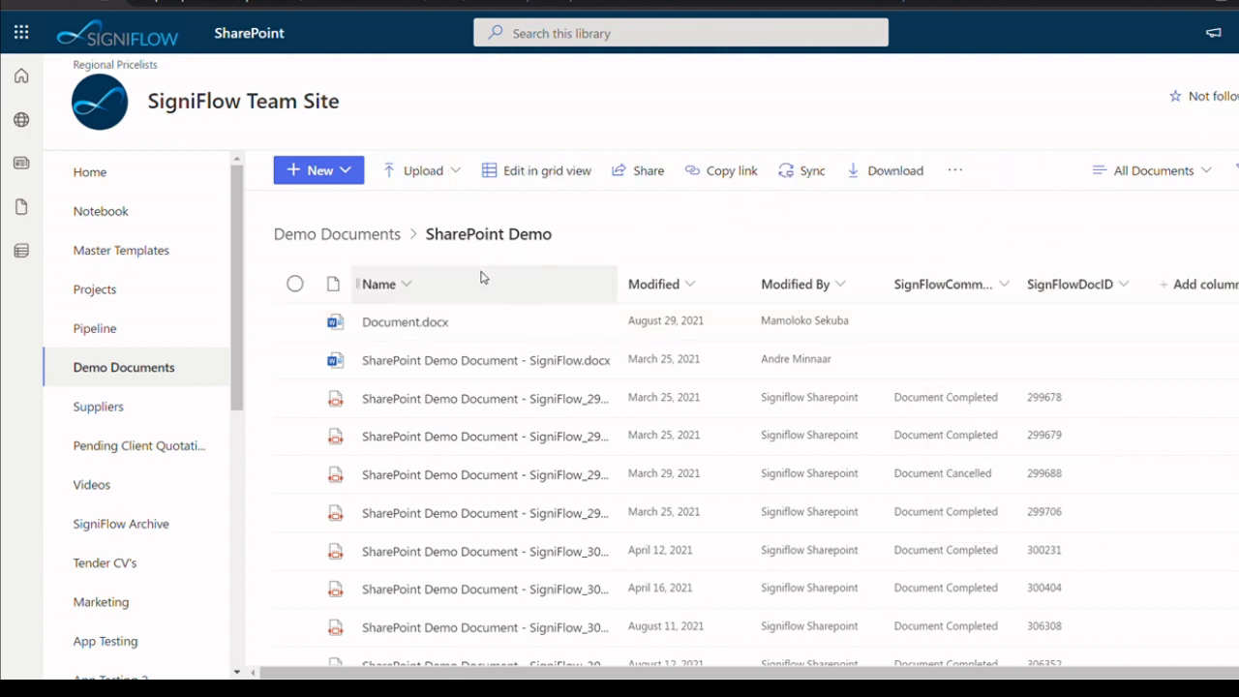
{"action": "mouse_move", "coordinate": [394, 398]}
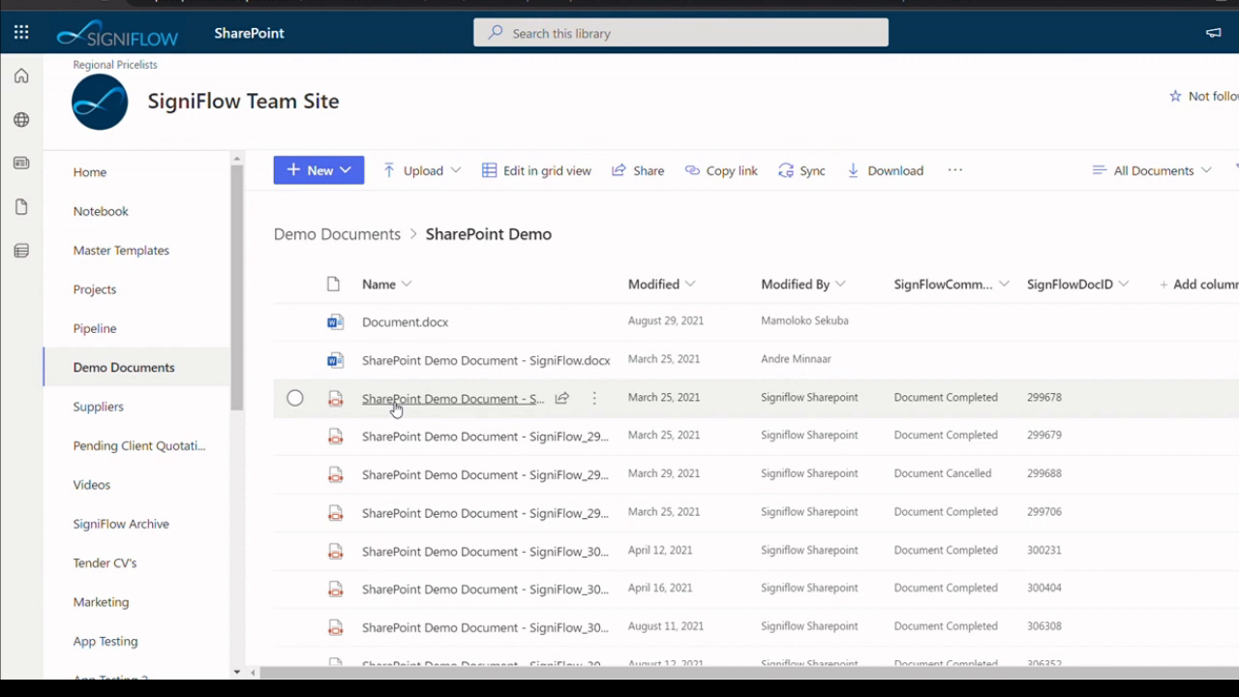
{"action": "left_click", "coordinate": [593, 397]}
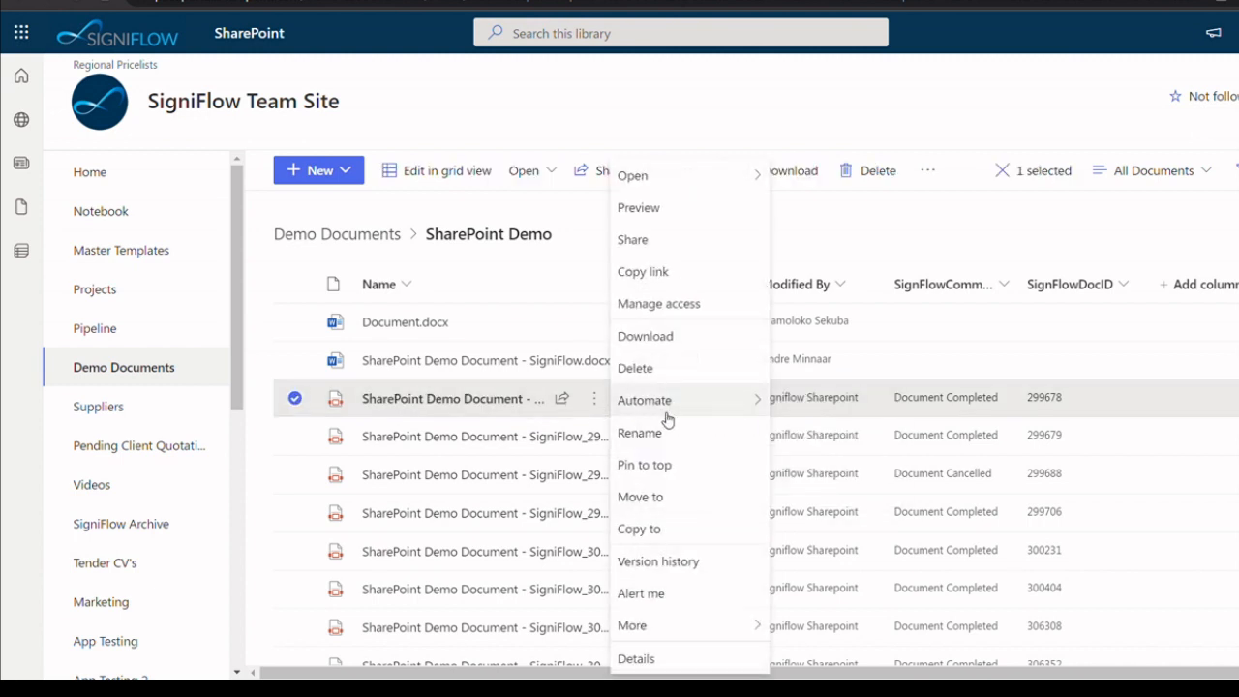
{"action": "left_click", "coordinate": [658, 561]}
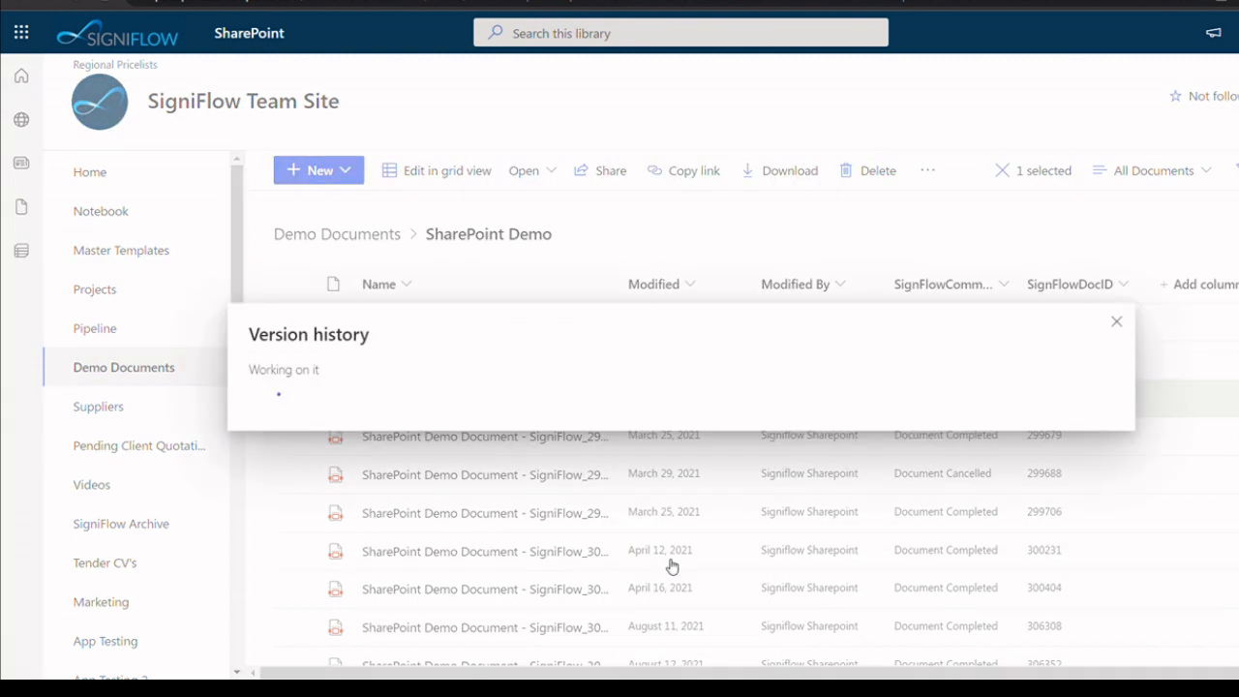